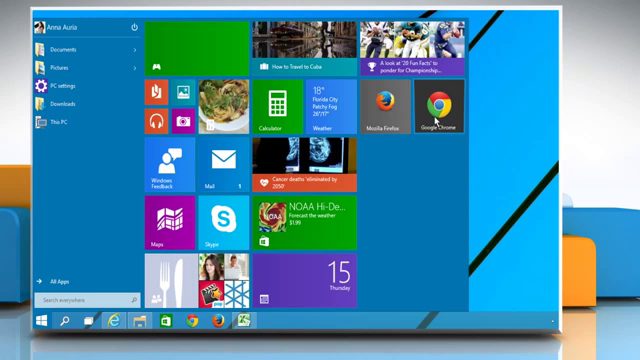
pyautogui.click(440, 110)
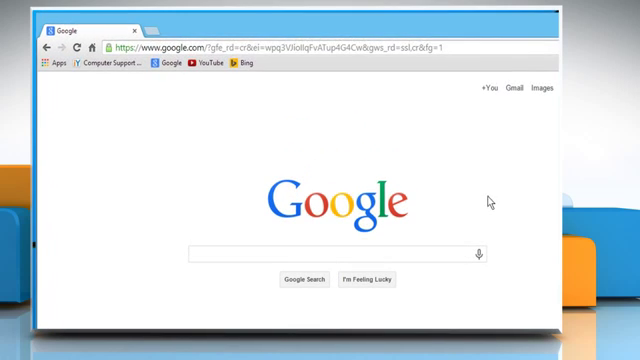
pyautogui.write('www.pinterest.com')
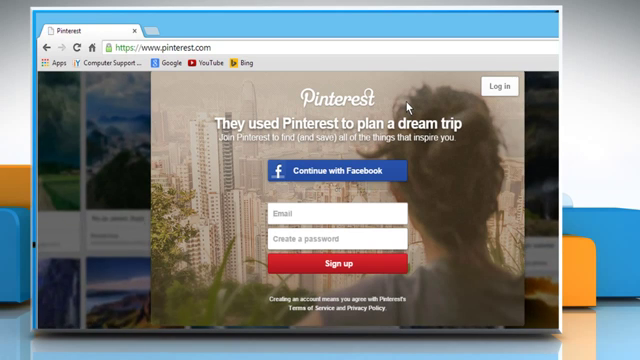
# Log into the Pinterest account with email and password
pyautogui.click(500, 86)
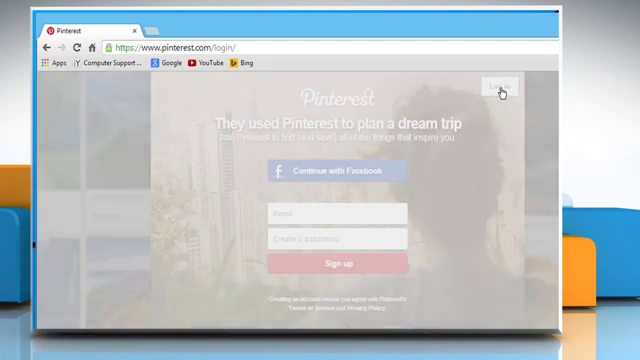
pyautogui.click(500, 84)
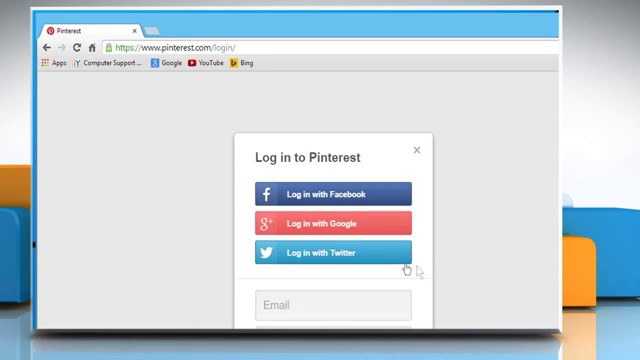
pyautogui.scroll(-3)
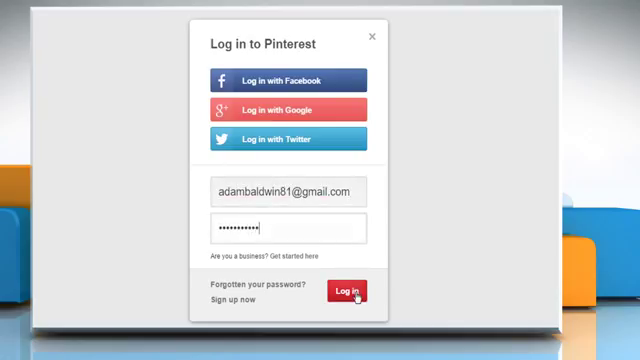
pyautogui.click(352, 292)
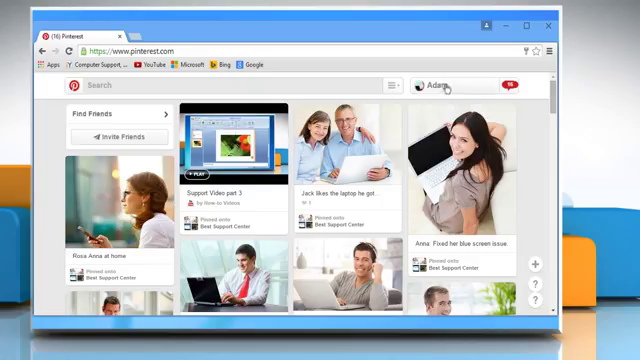
# Go to the account's profile page showing its boards
pyautogui.click(444, 84)
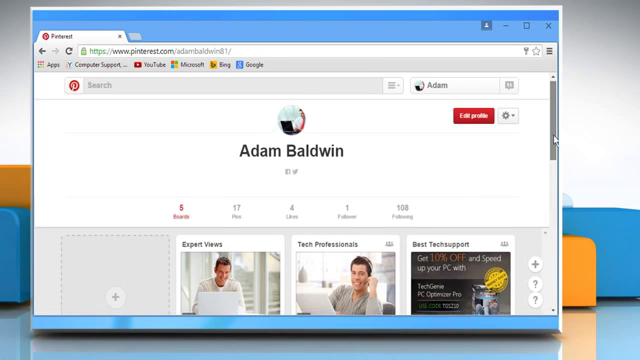
pyautogui.scroll(-3)
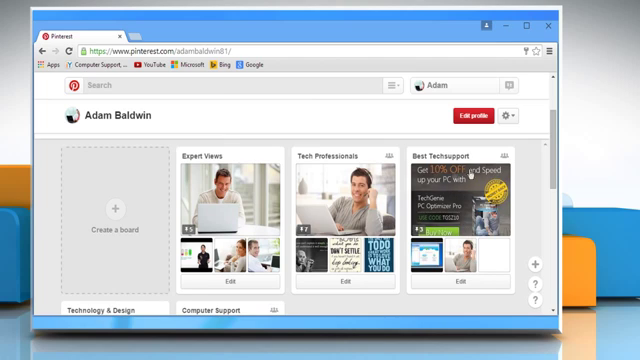
pyautogui.moveTo(344, 198)
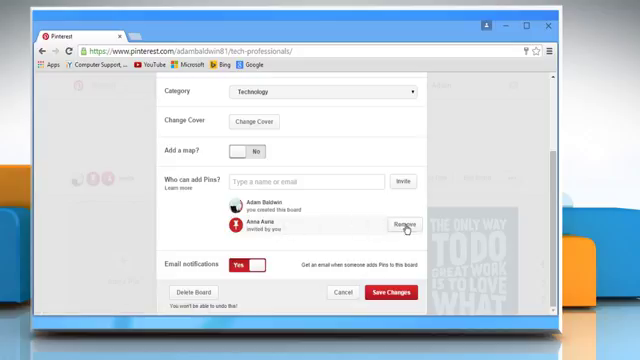
# Remove the second pinner from the Tech Professionals board's Who can add pins list
pyautogui.click(404, 222)
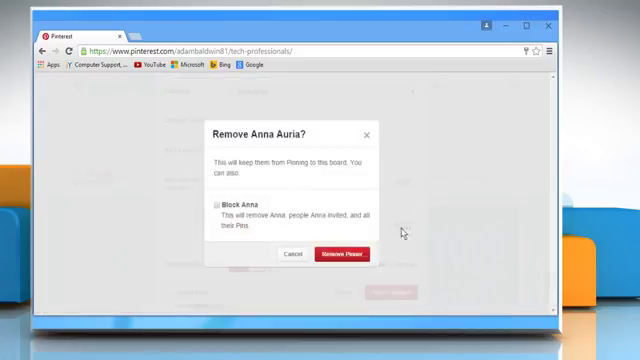